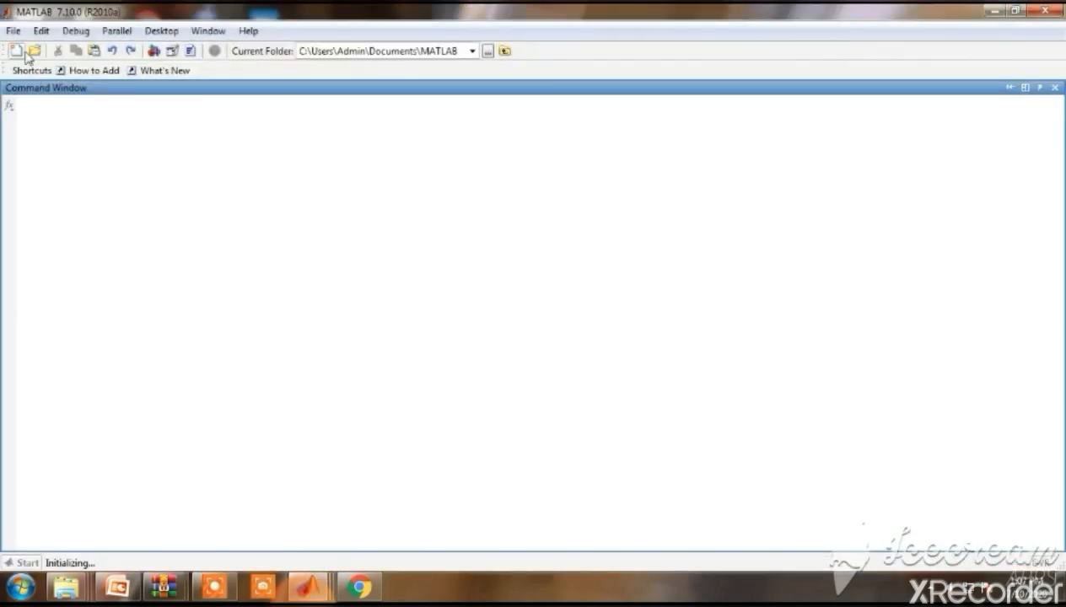
Start a new blank Untitled script in the editor.
left_click(12, 31)
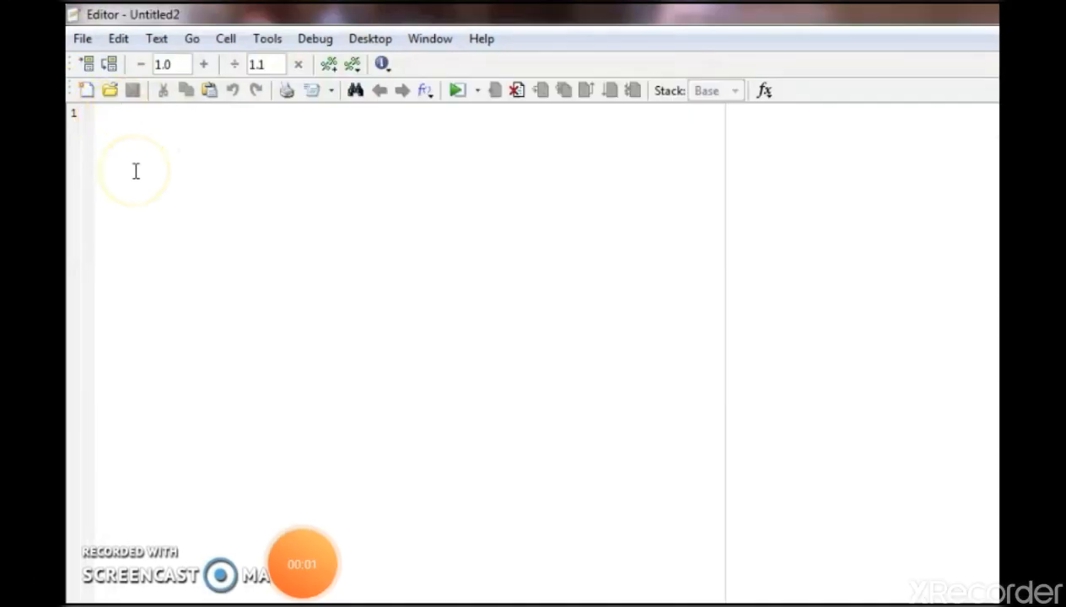
Define the three resistors R1=5, R2=6 and R3=7 on separate lines.
type("R1")
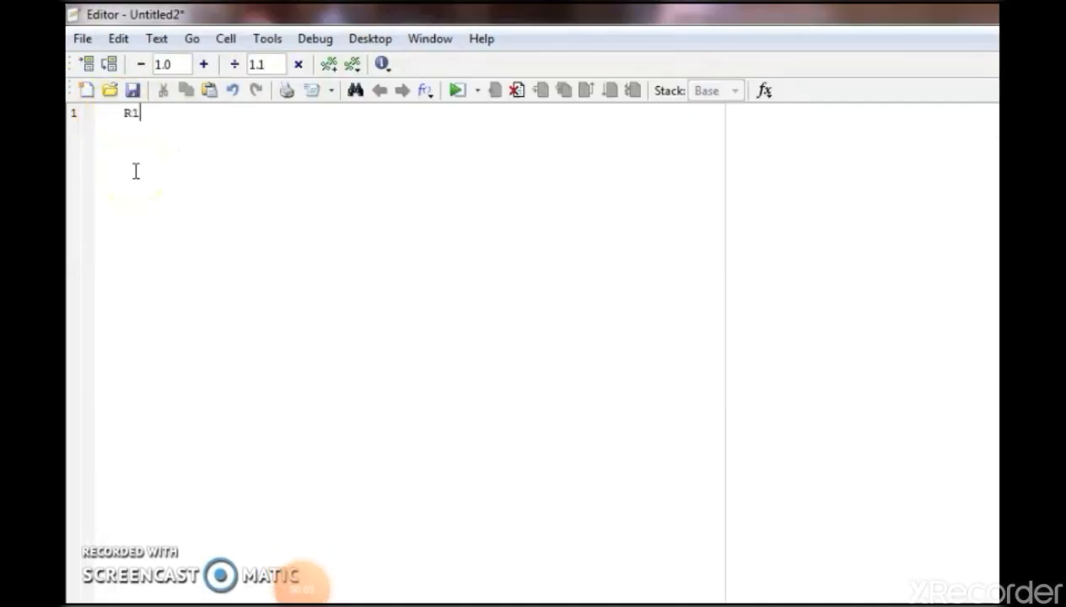
type("=5;")
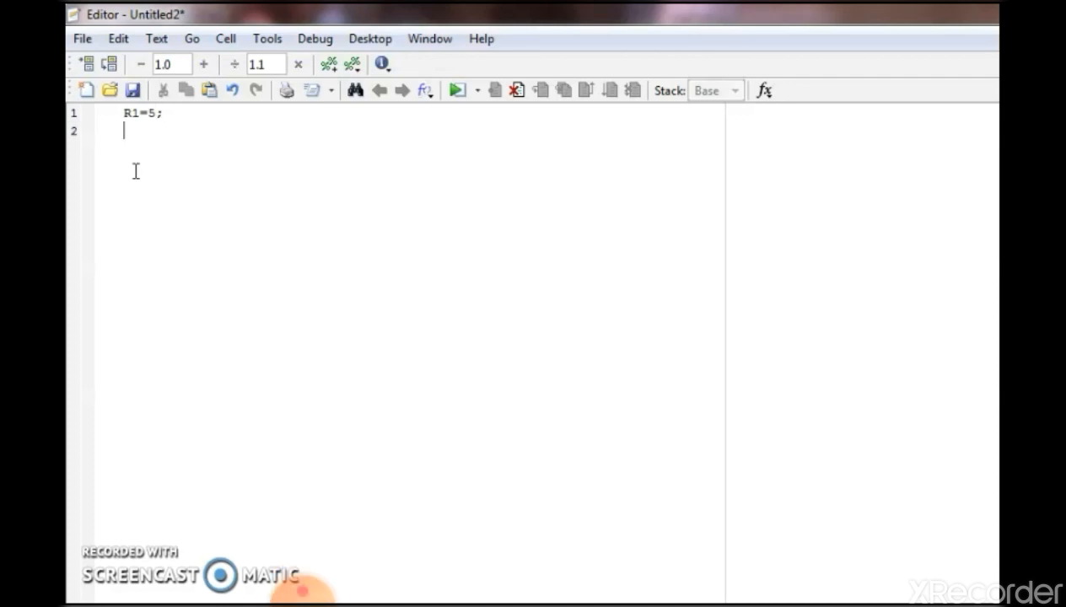
type("R2=")
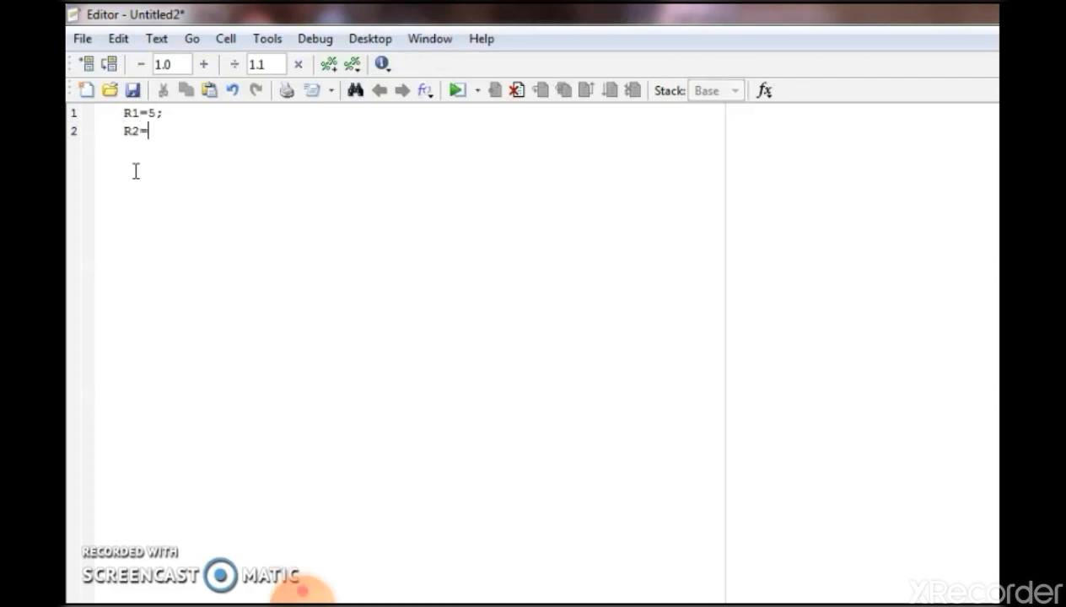
type("6;")
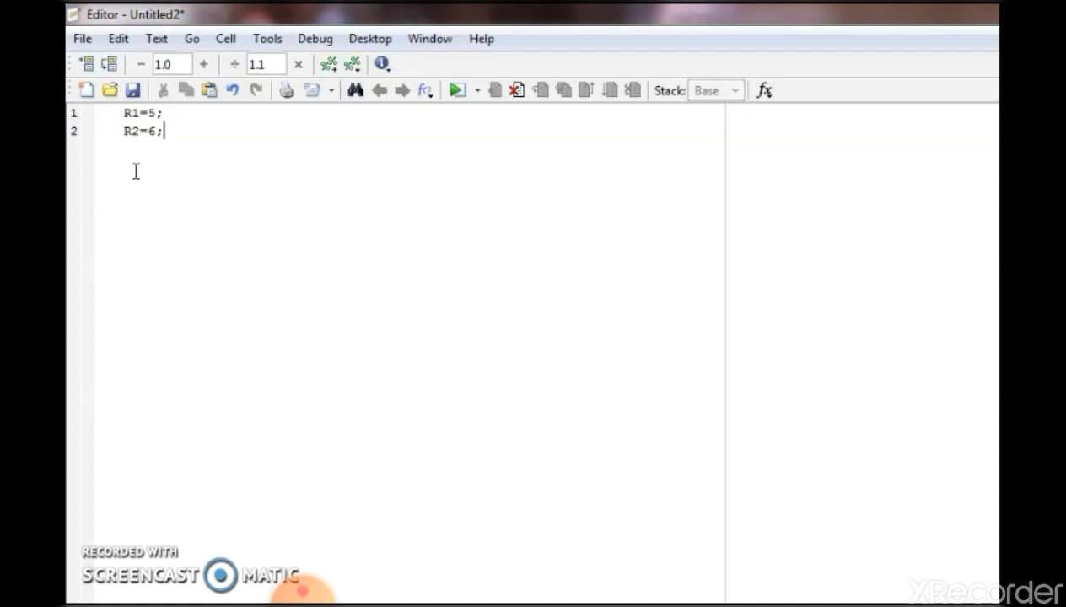
key("enter")
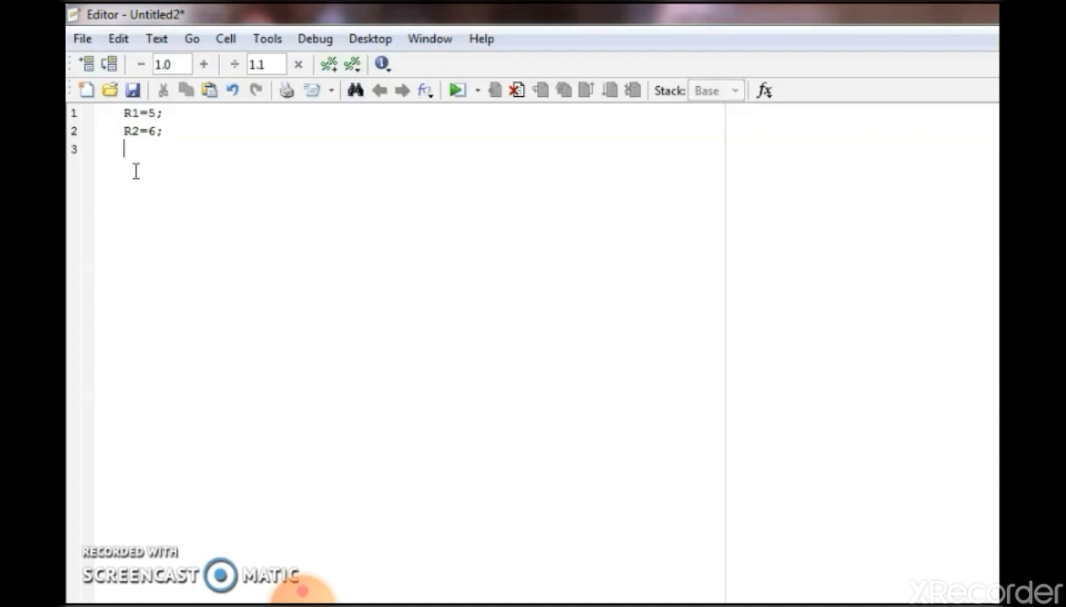
type("R3=")
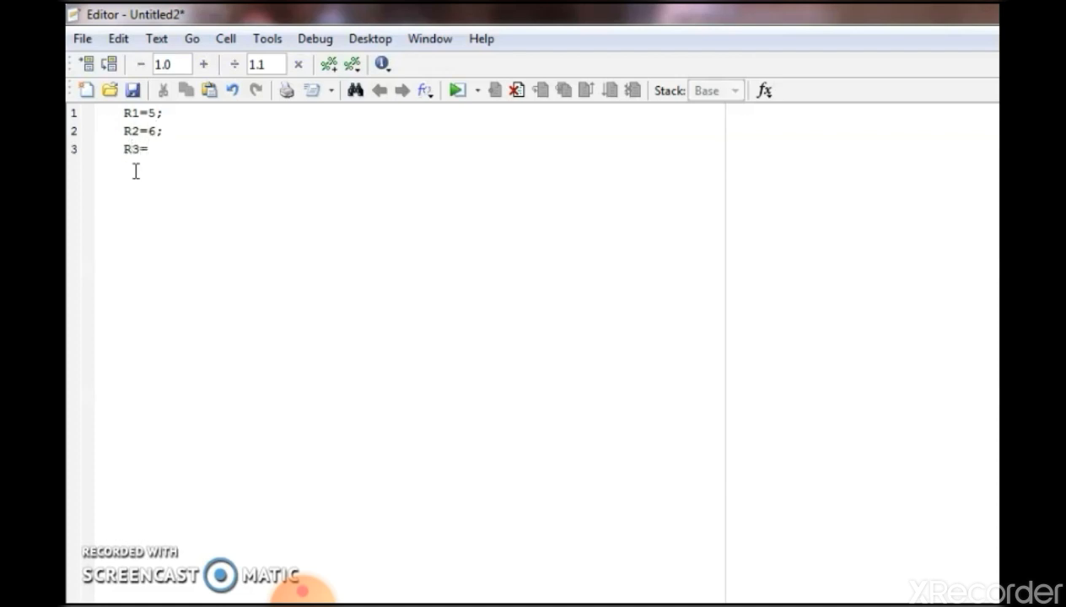
type("7;")
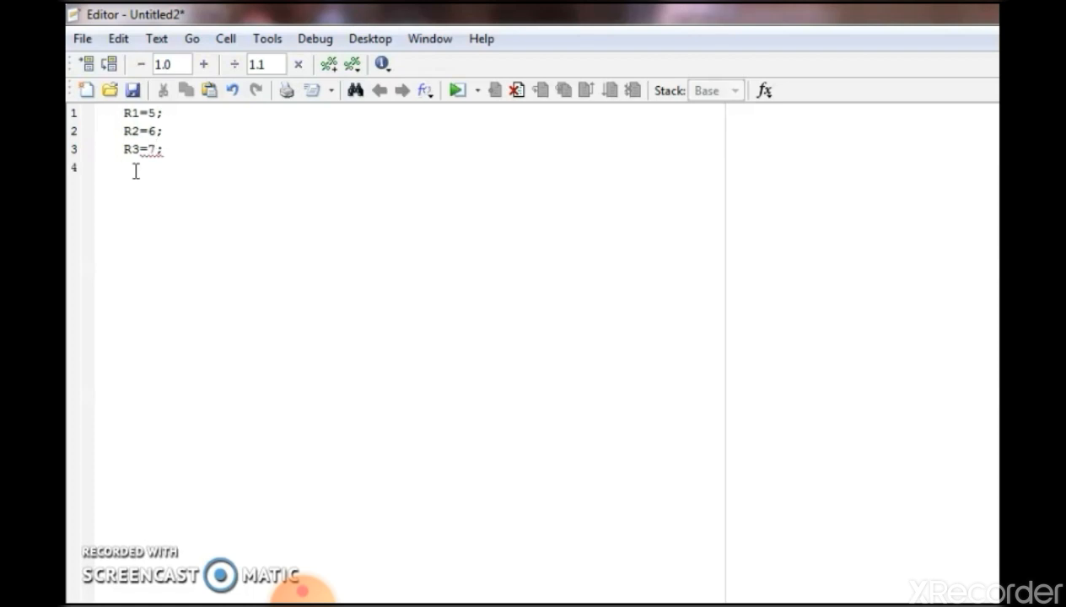
Add the series-resistance line summing (R1+R2+R3).
type("R")
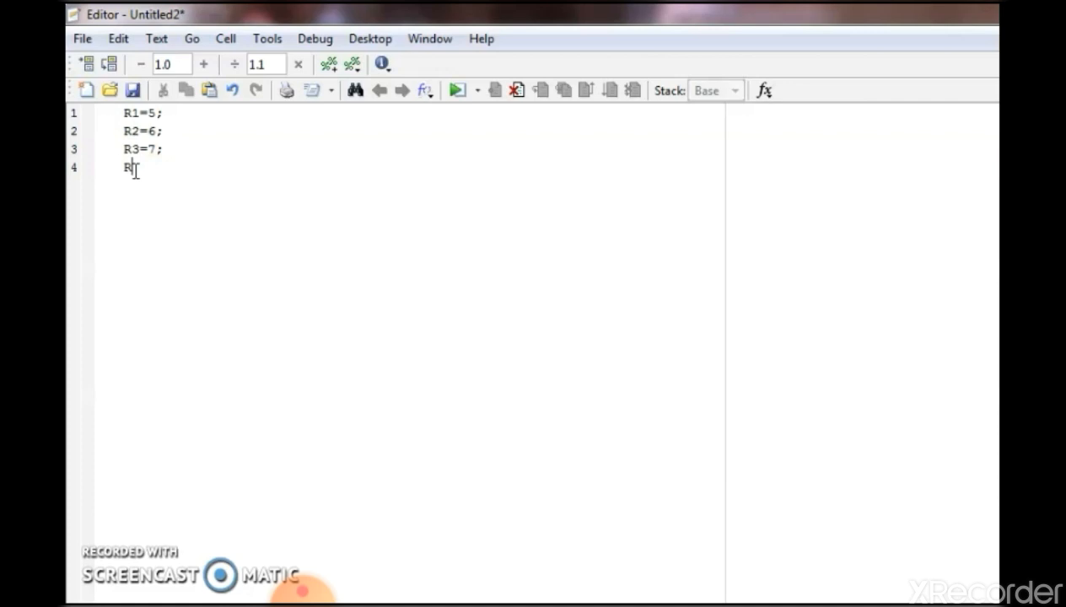
type("4=")
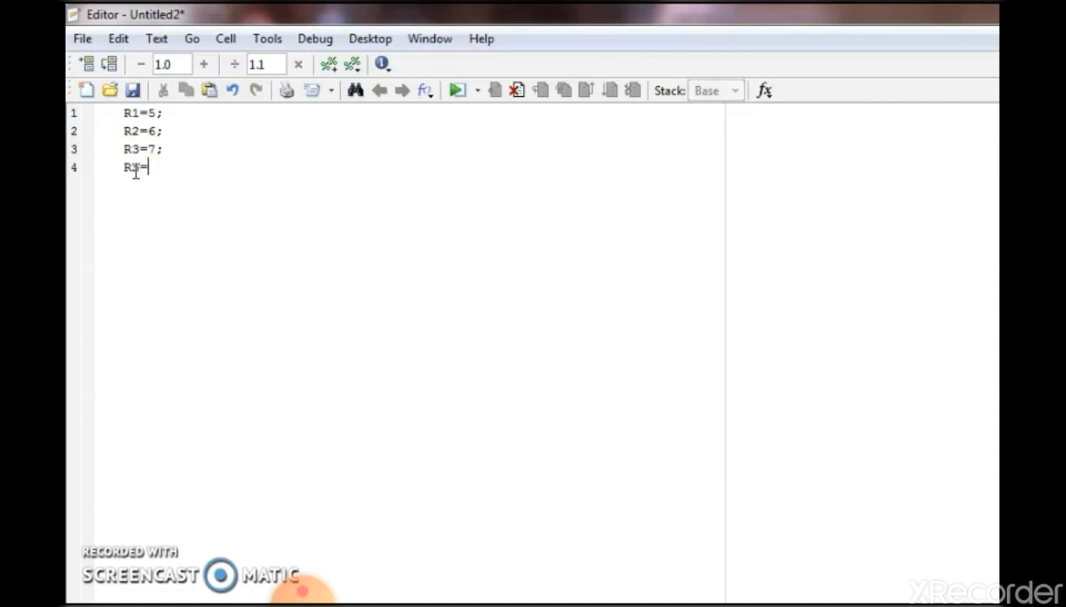
type("(")
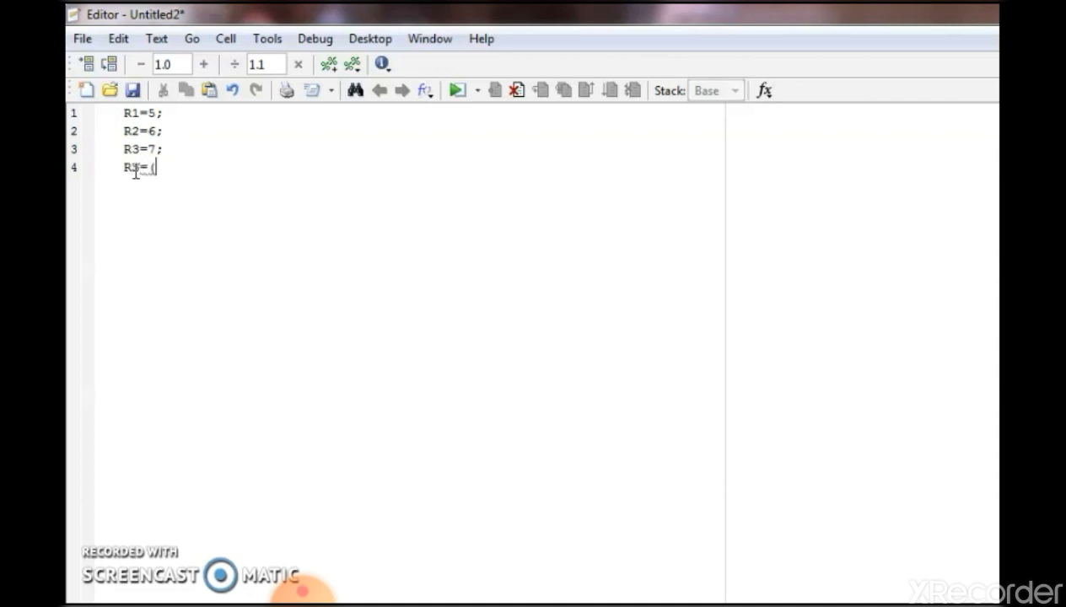
type("(R1")
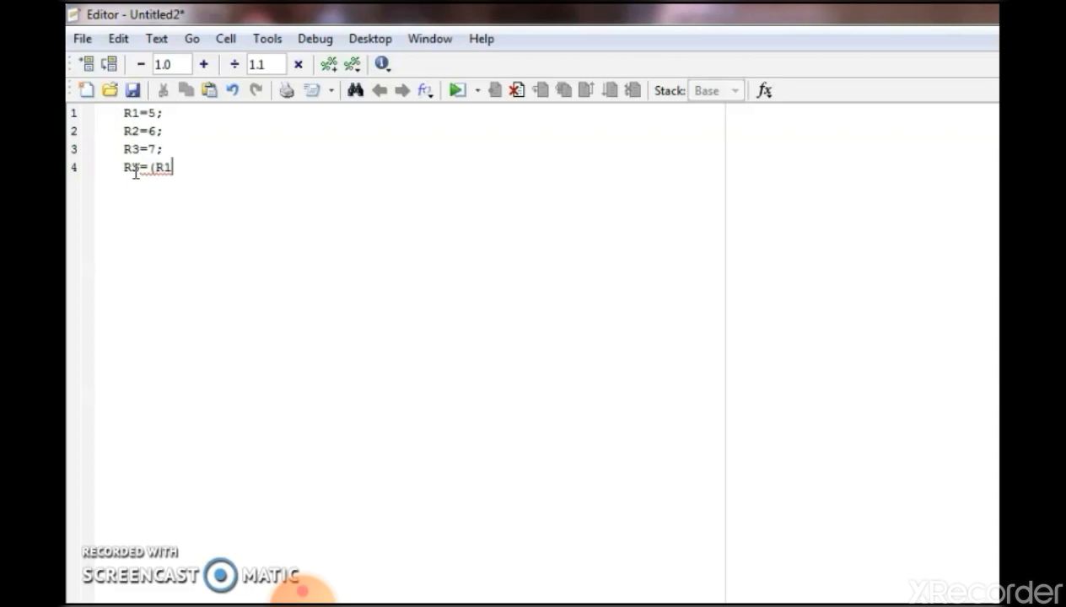
type("+R2")
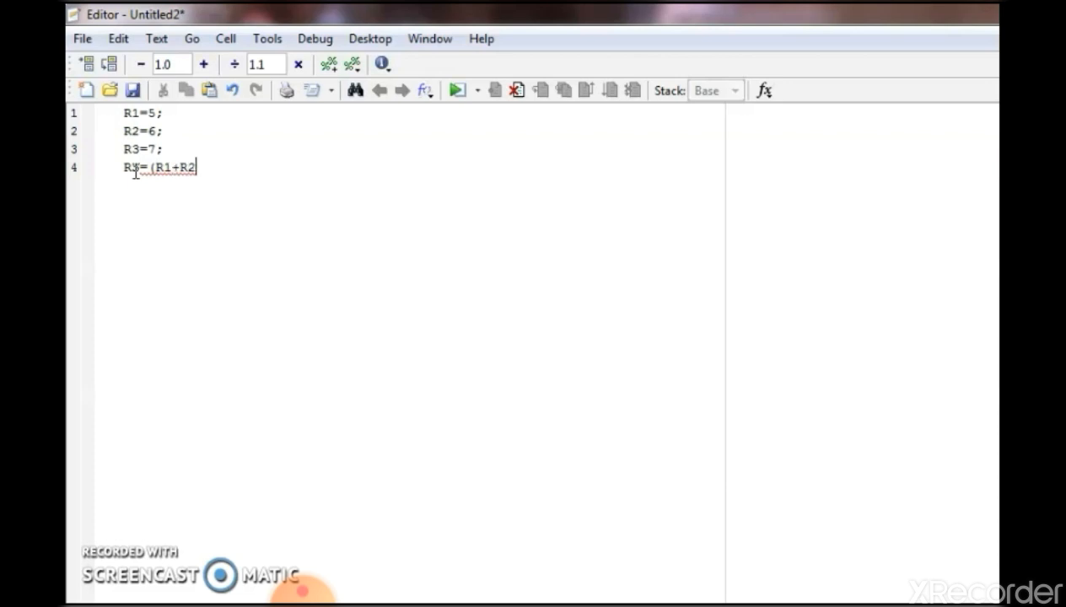
type("+R3")
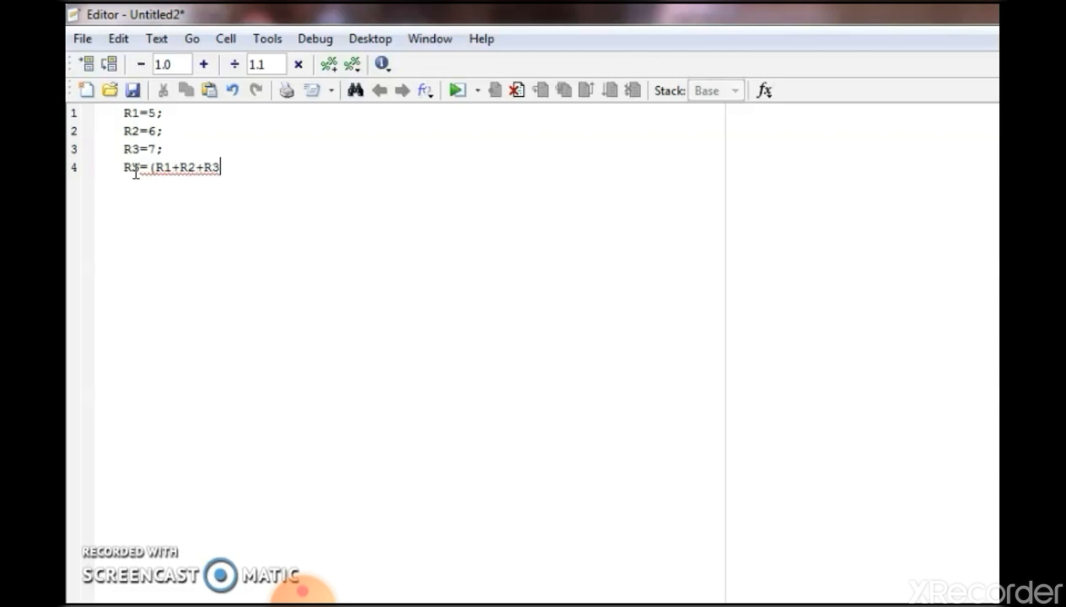
type(");")
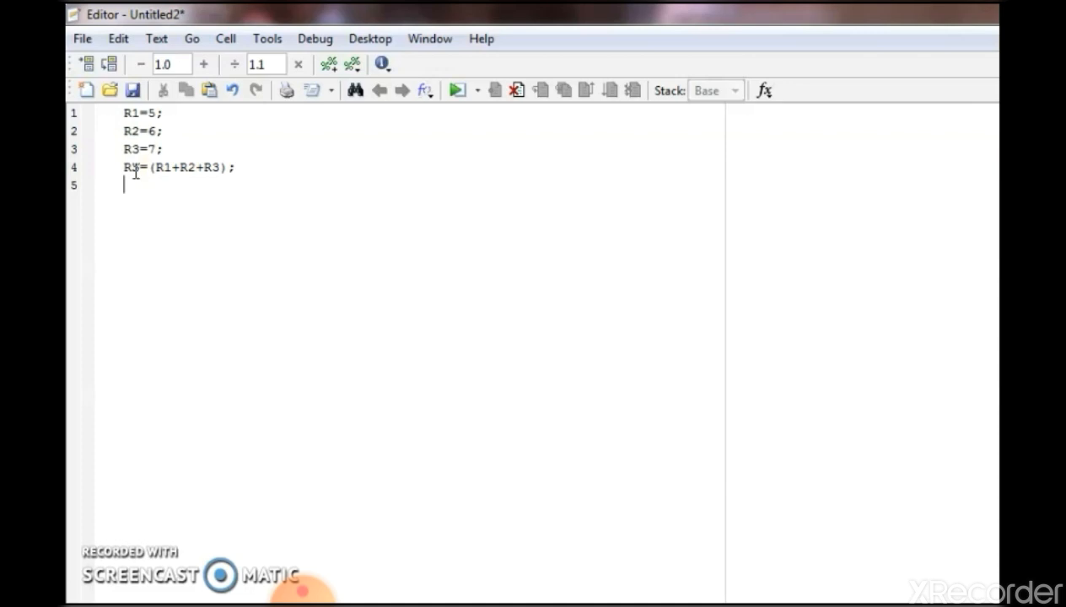
Begin the parallel formula RP=(1/((1/R1) with its first reciprocal term.
type("RP")
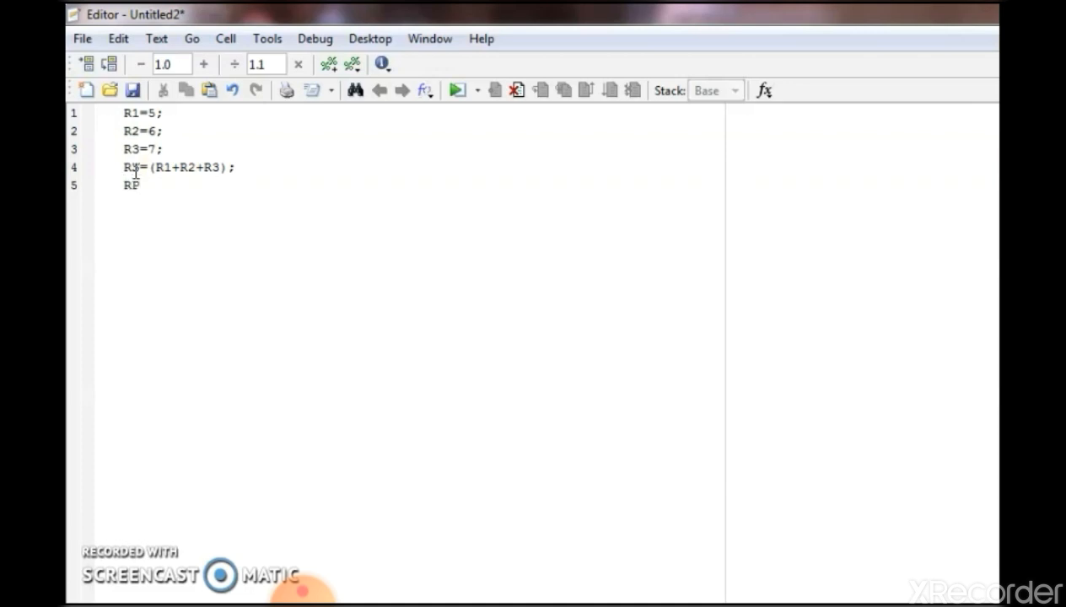
type("=")
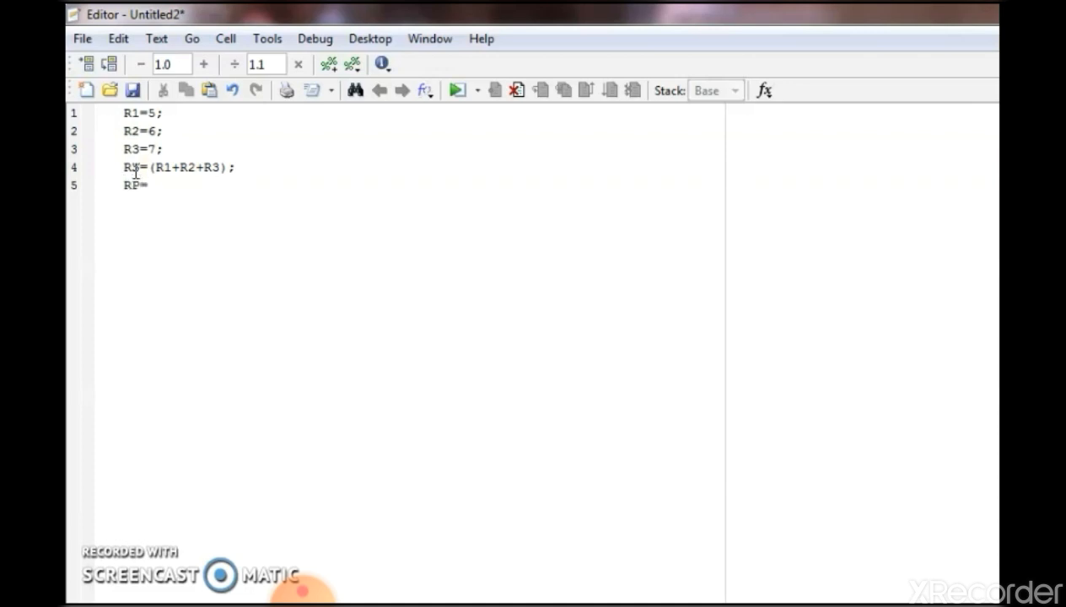
type("(")
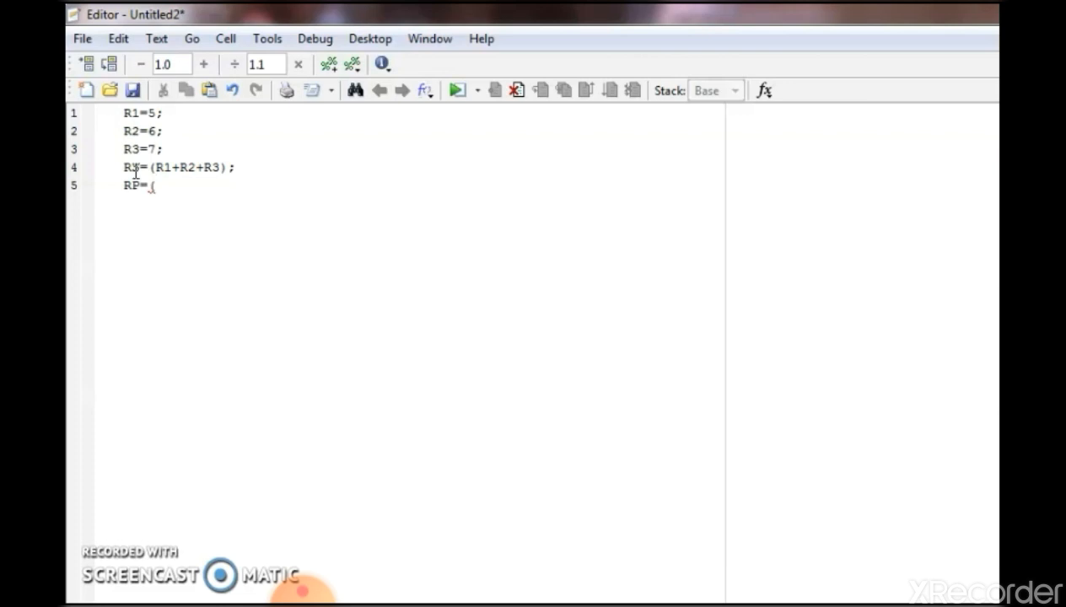
type("1/")
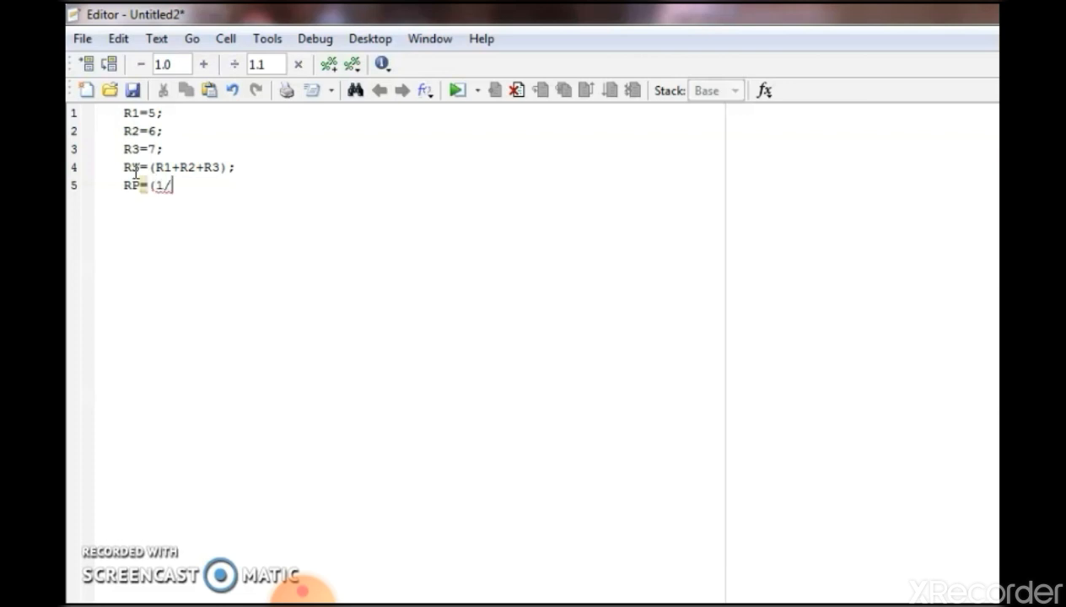
type("((")
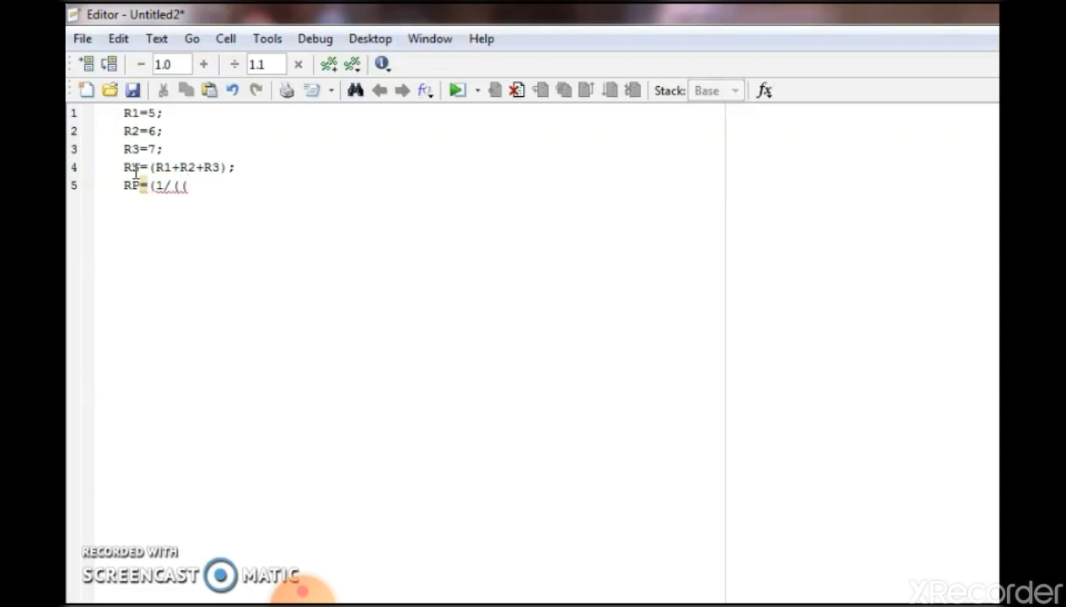
type("1")
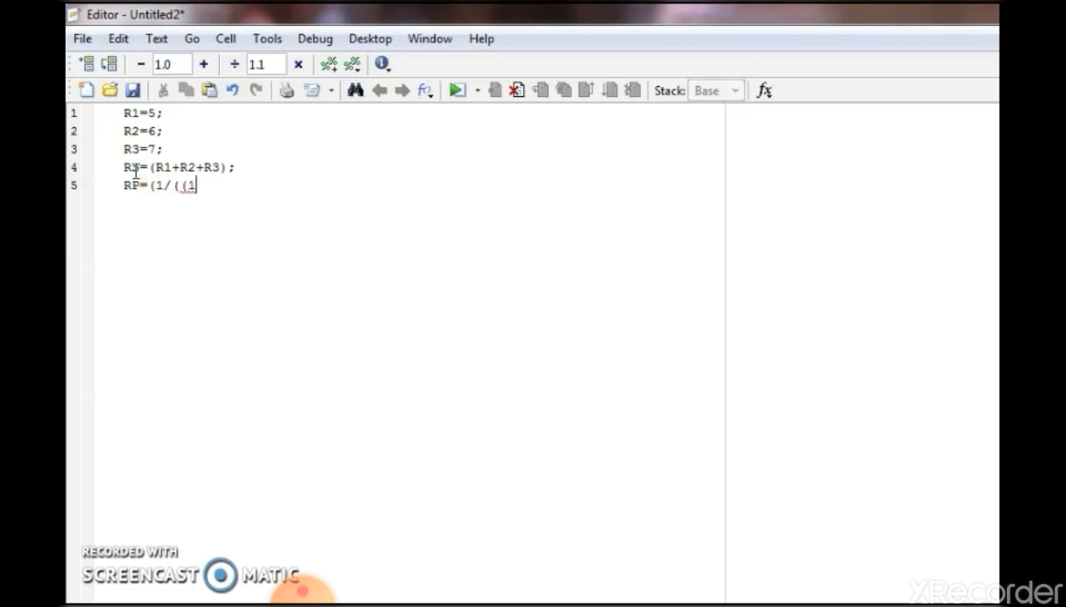
type("/R1")
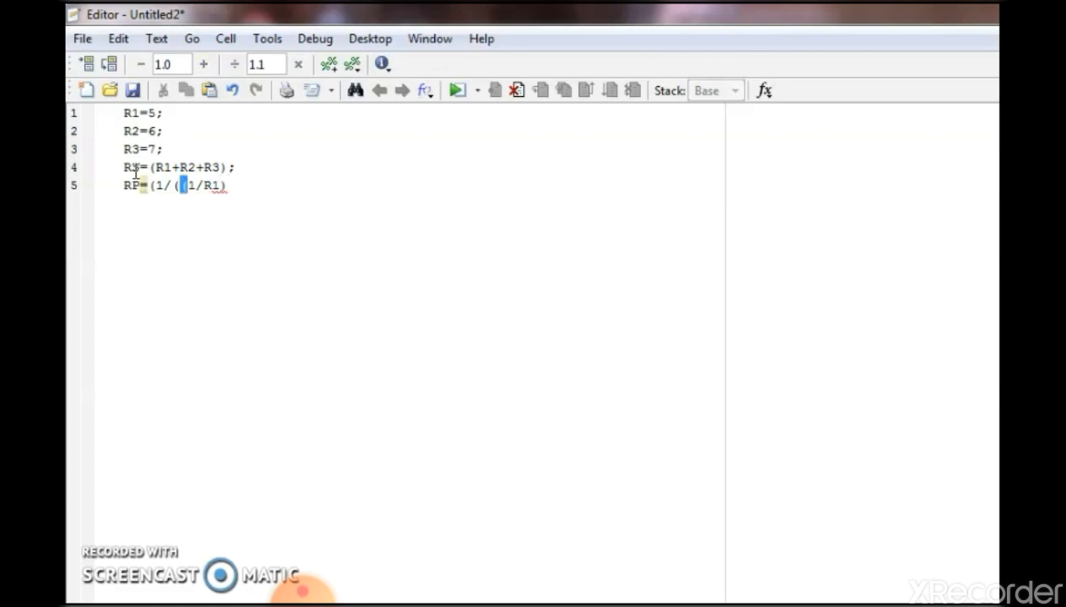
type("(")
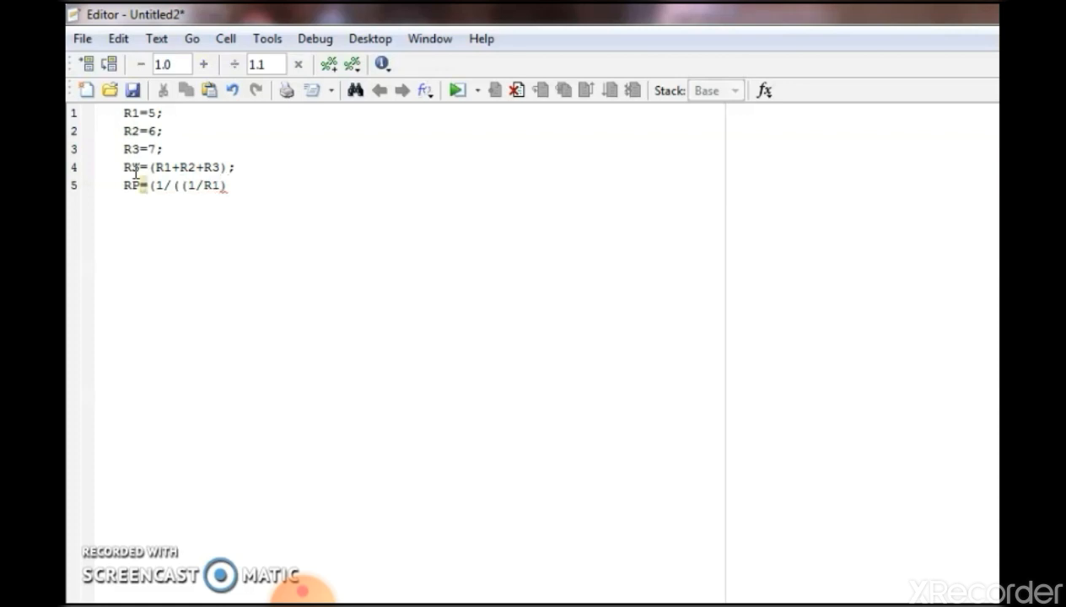
Complete RP with the +(1/R2)+(1/R3))) terms and a semicolon, ending the line.
type("+")
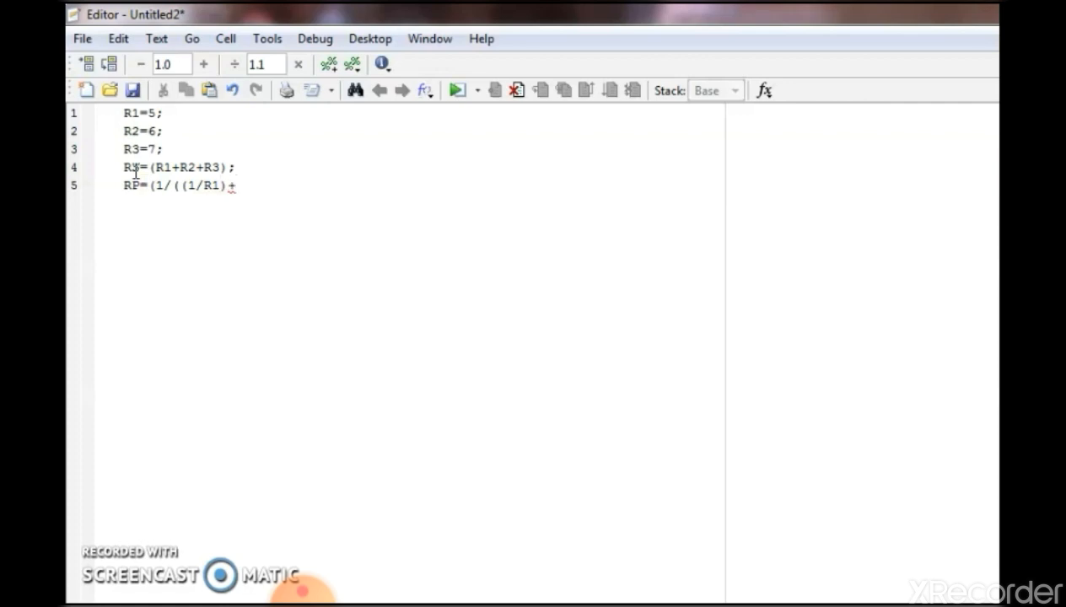
type("+(1")
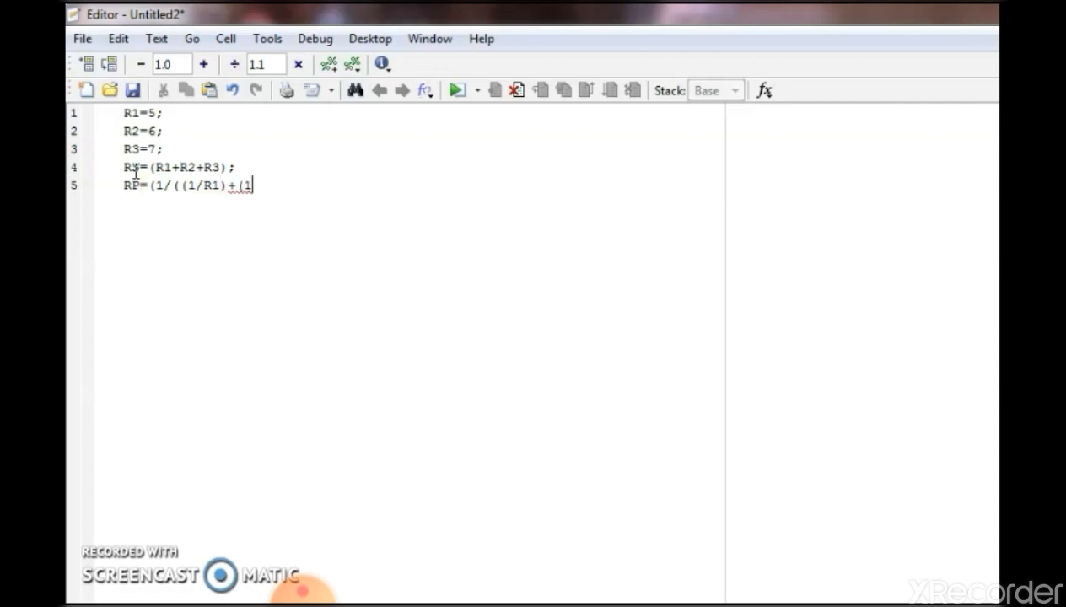
type("/R2")
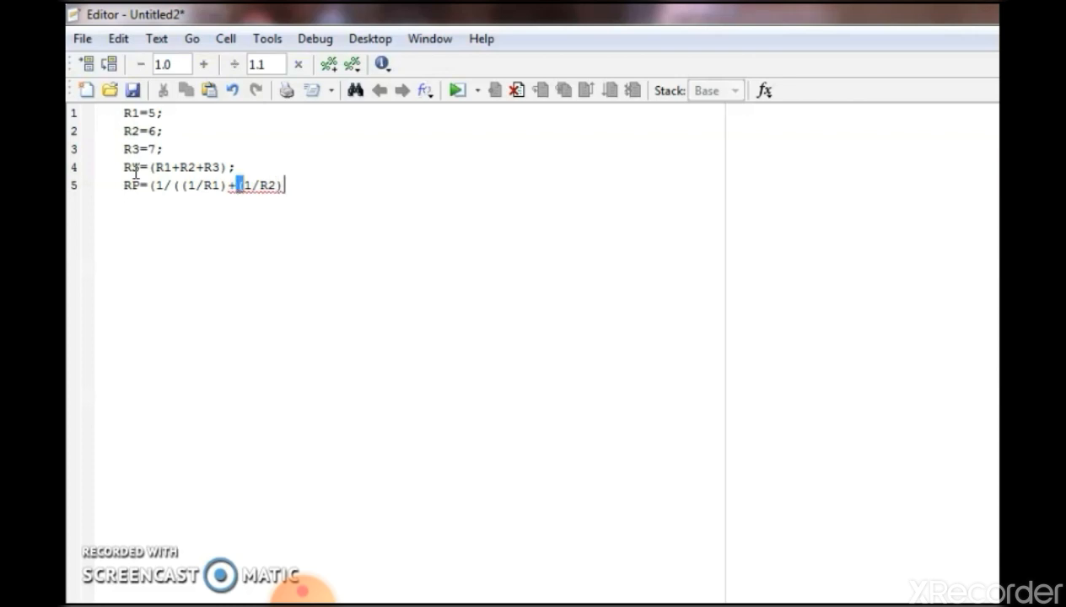
type("+")
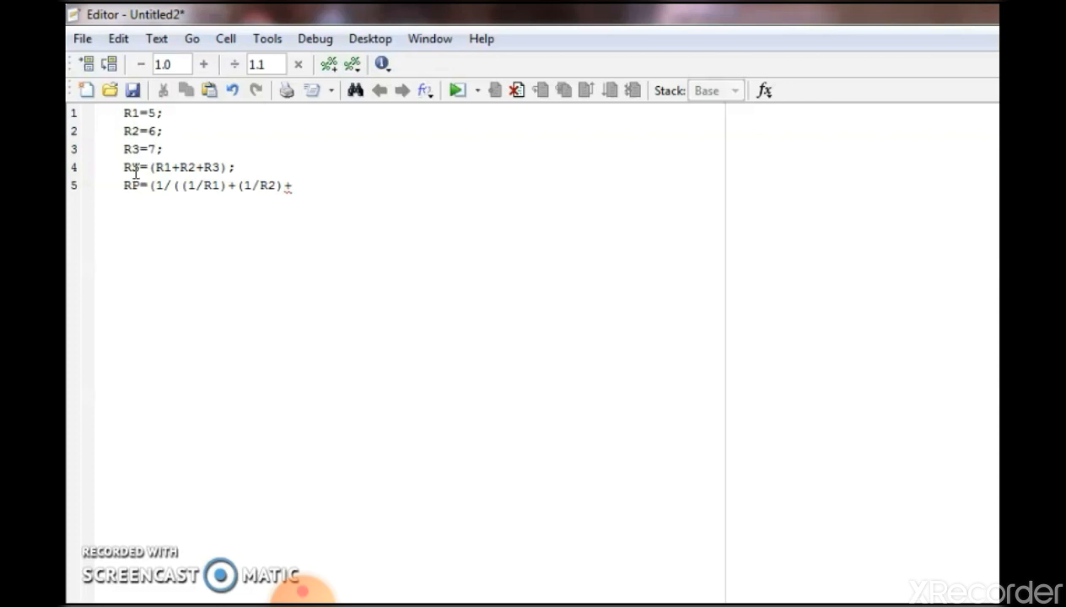
type("(")
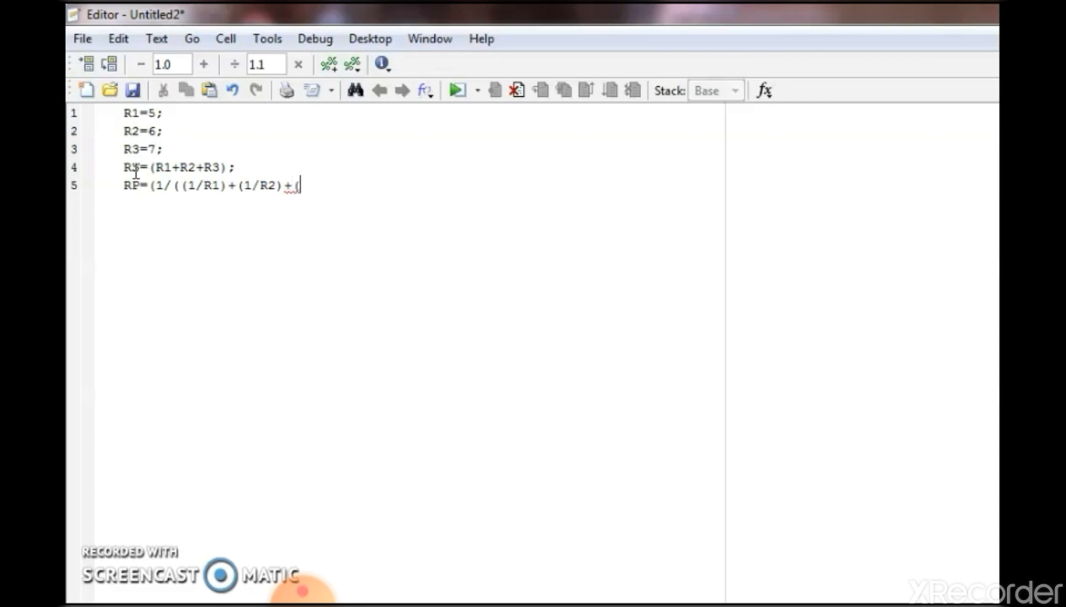
type("1/")
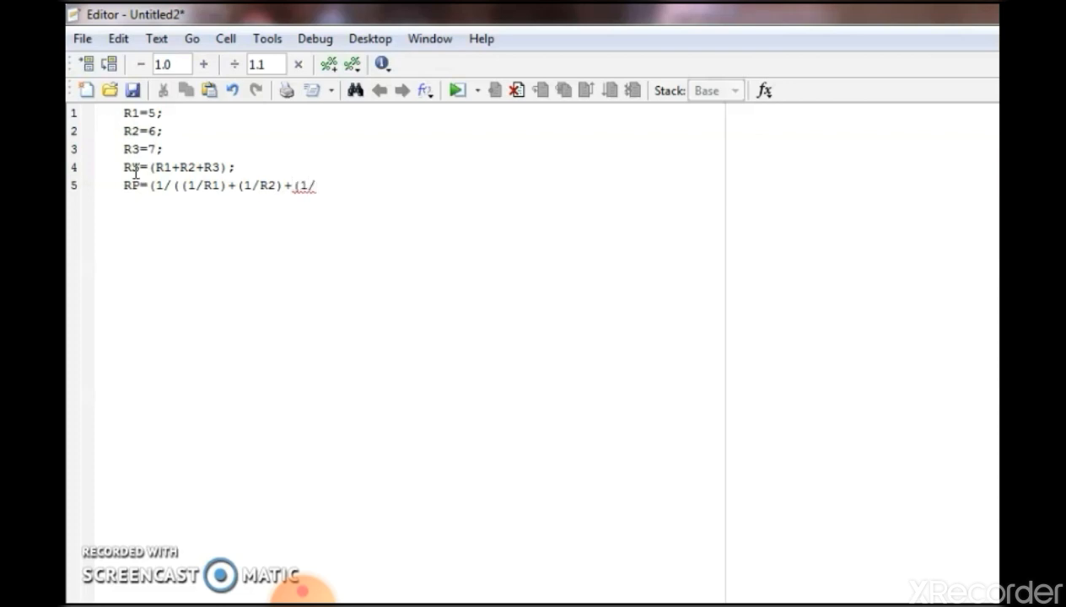
type("1/R3))")
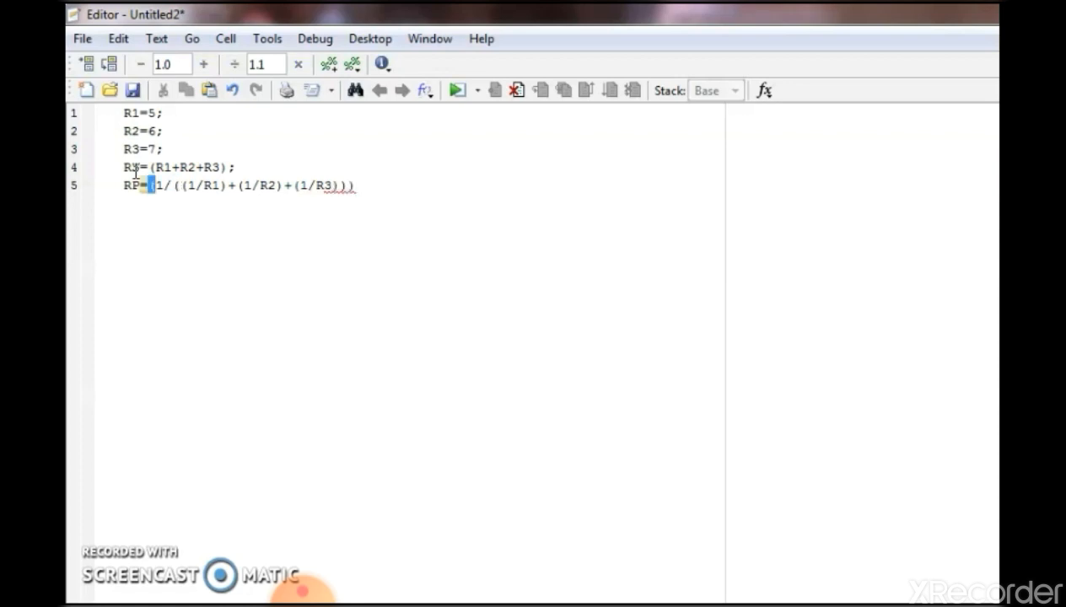
type(";")
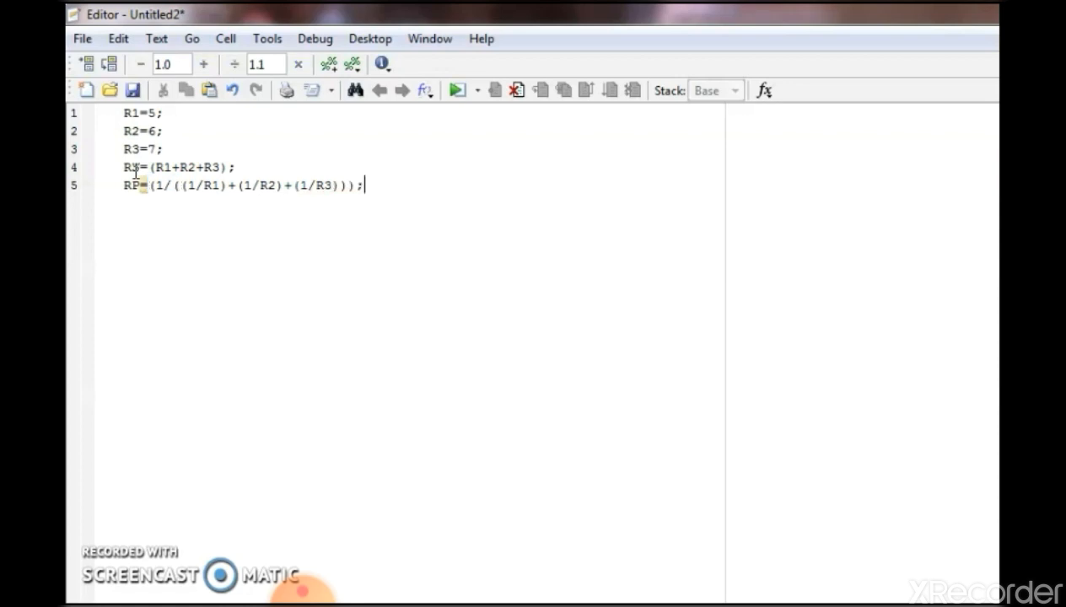
key("enter")
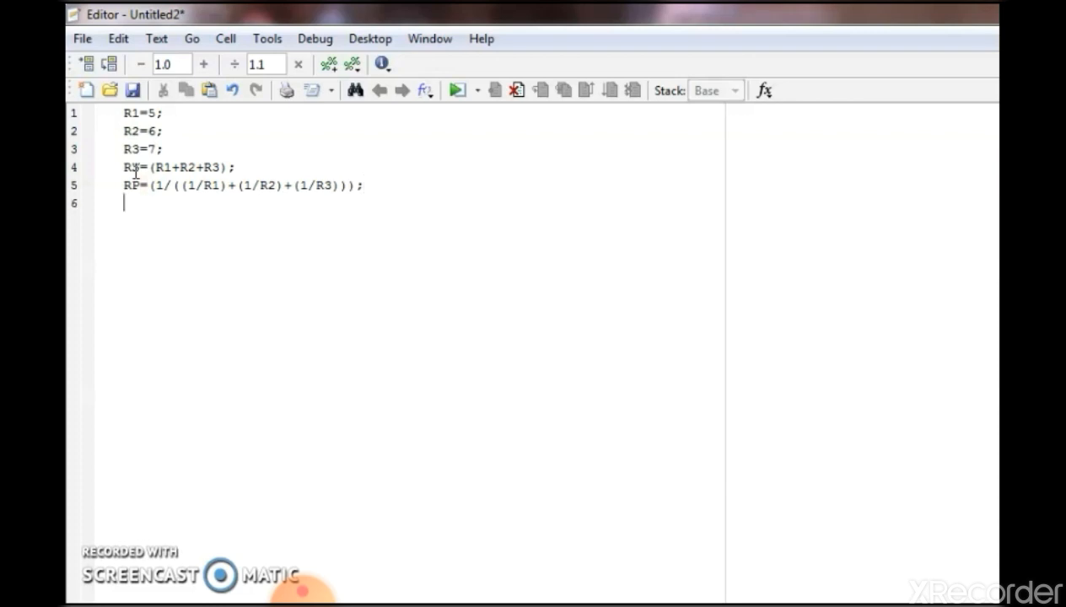
Write SOL=[RS,RP] collecting the series and parallel results into one array.
type("SO")
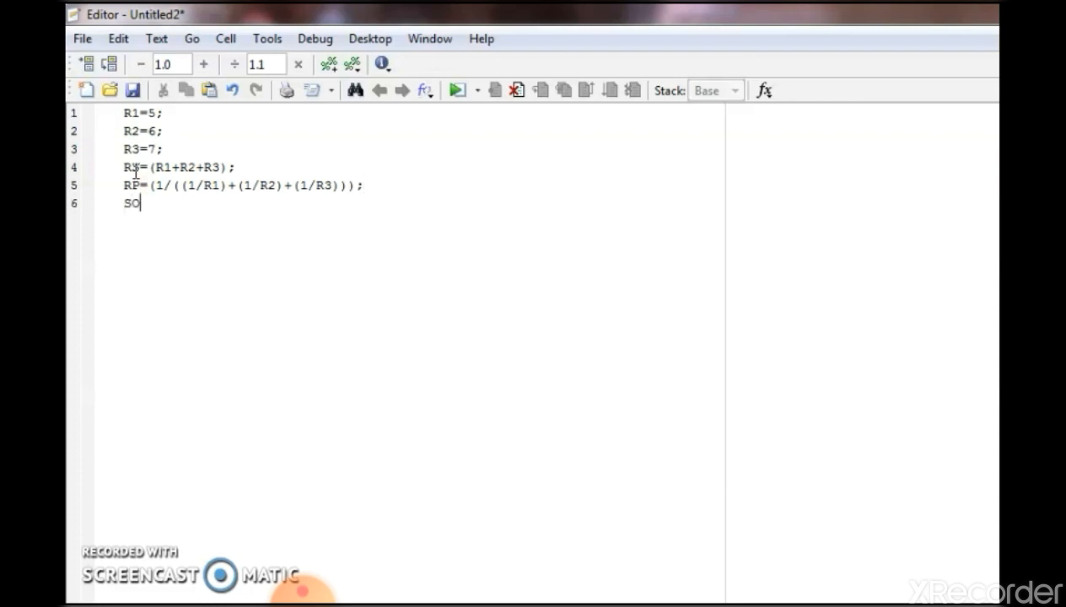
type("L=")
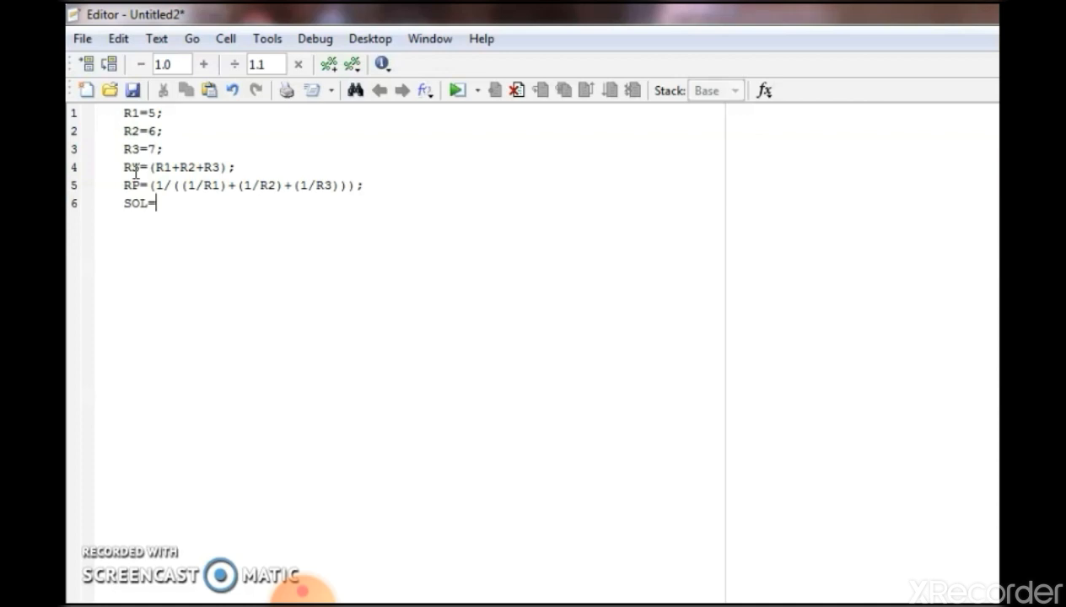
type("[")
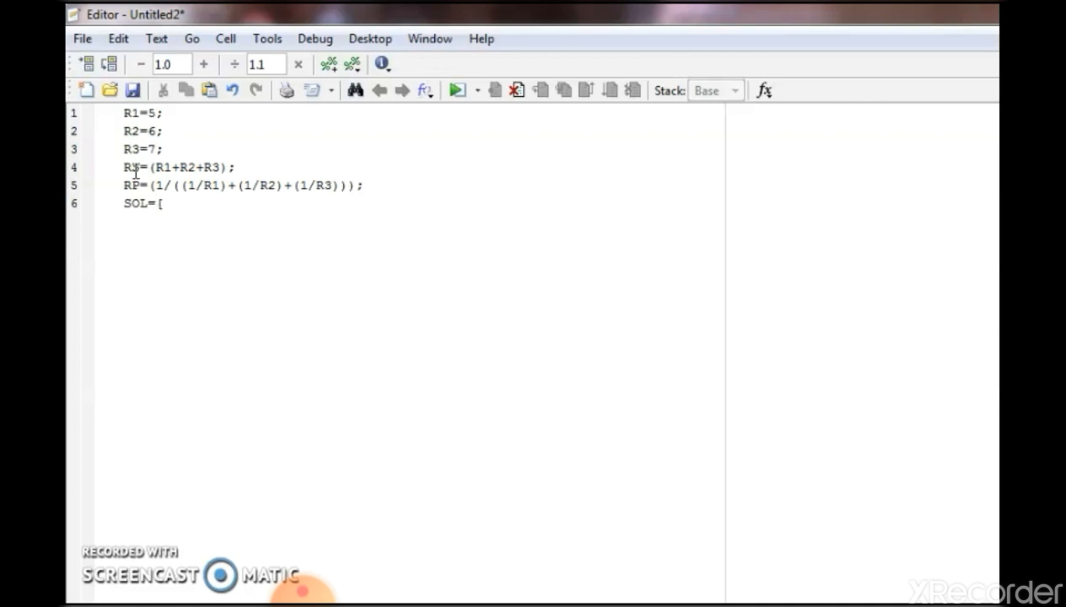
type("RS,R")
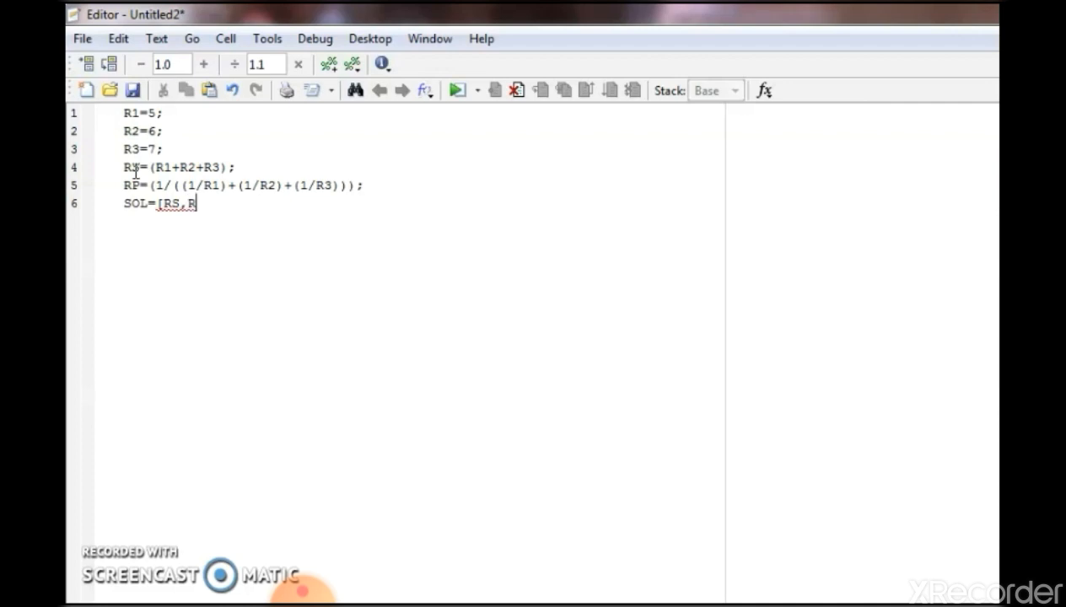
type("P")
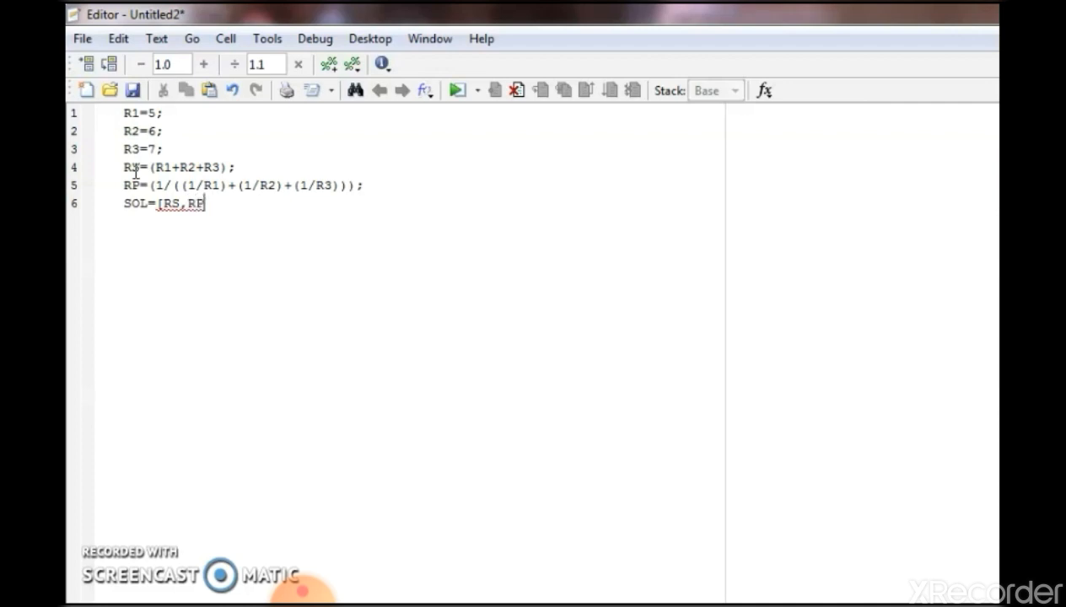
type("]")
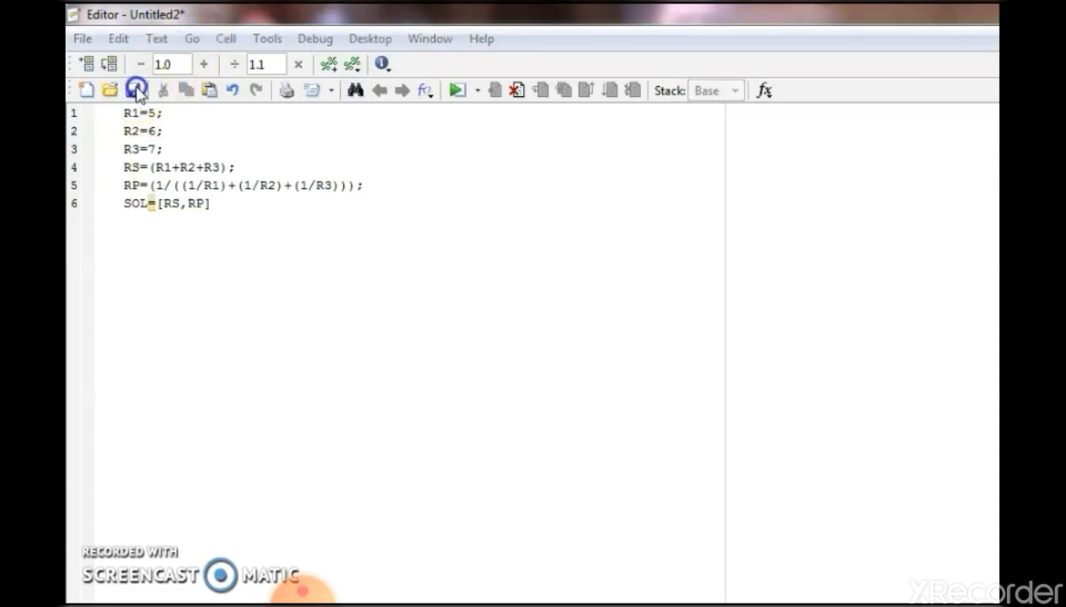
Save the script as SERIESPARALLEL.M in the MATLAB folder.
left_click(135, 89)
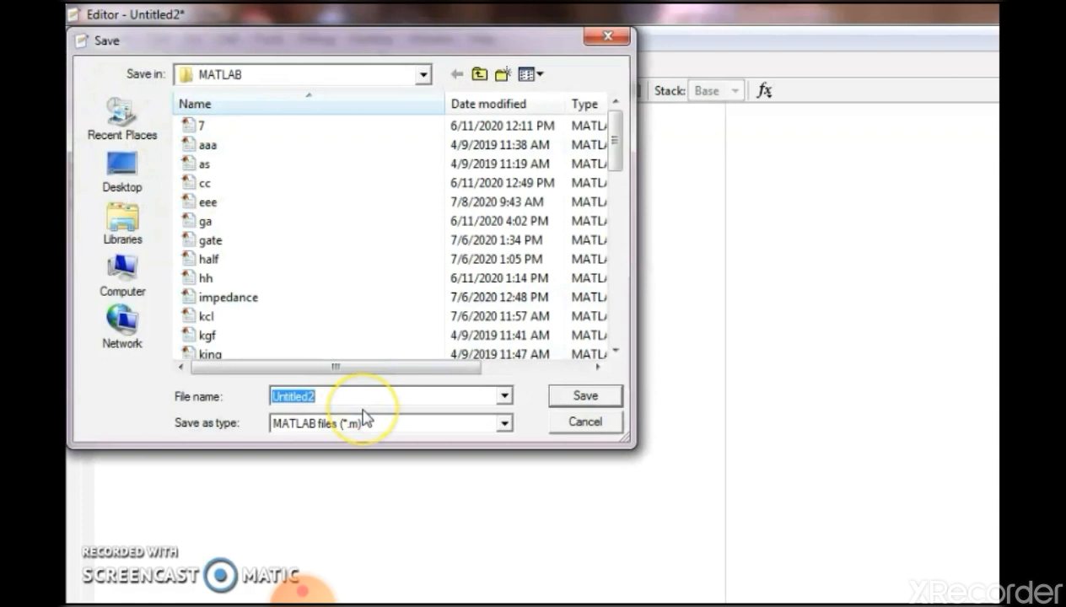
type("SERIESPAR")
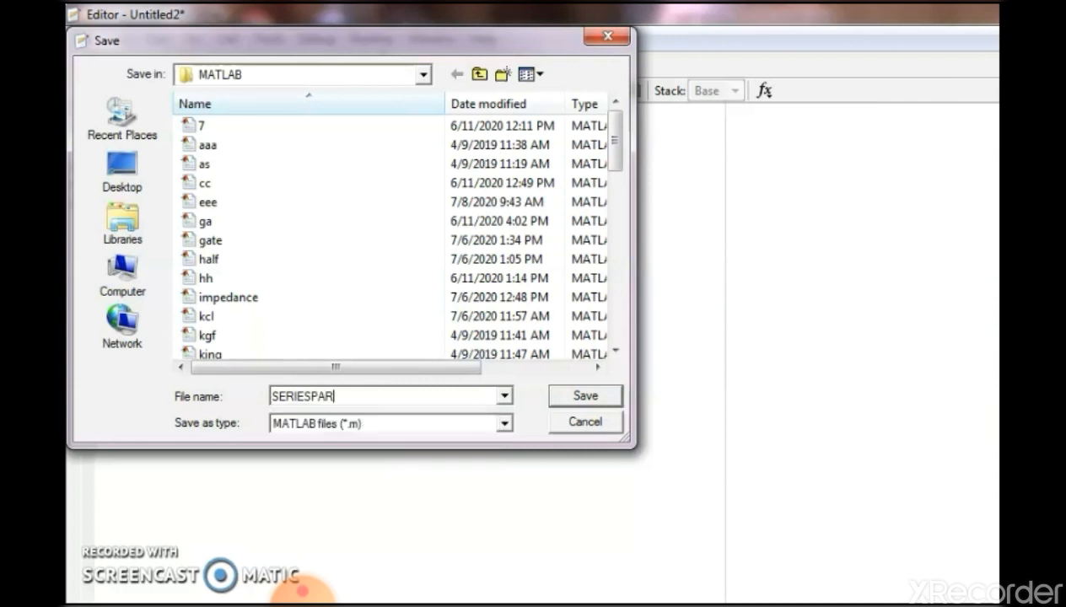
type("ALLEL")
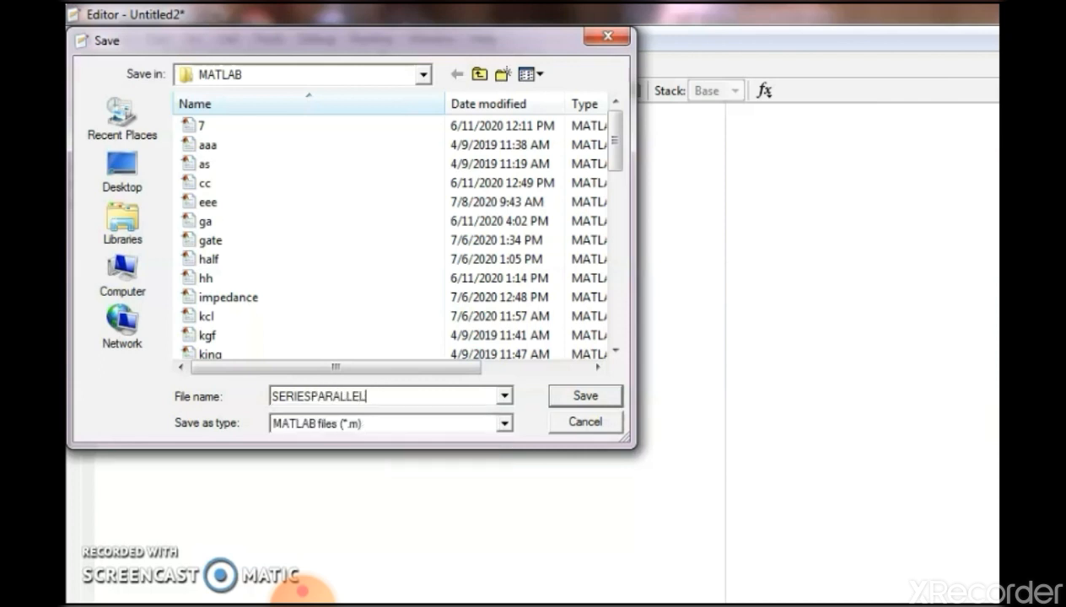
type(".M")
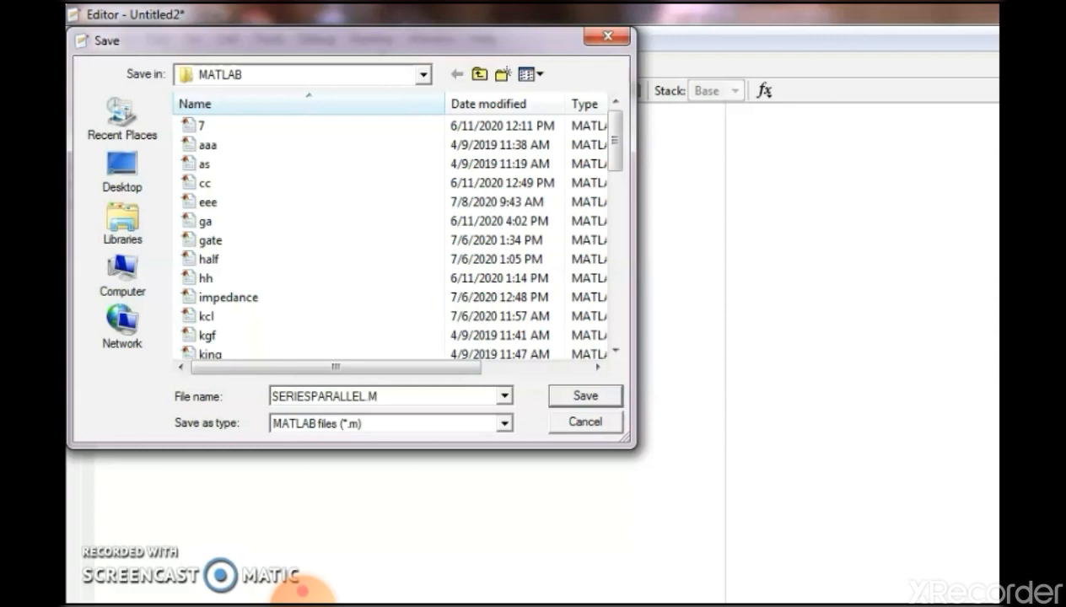
left_click(585, 396)
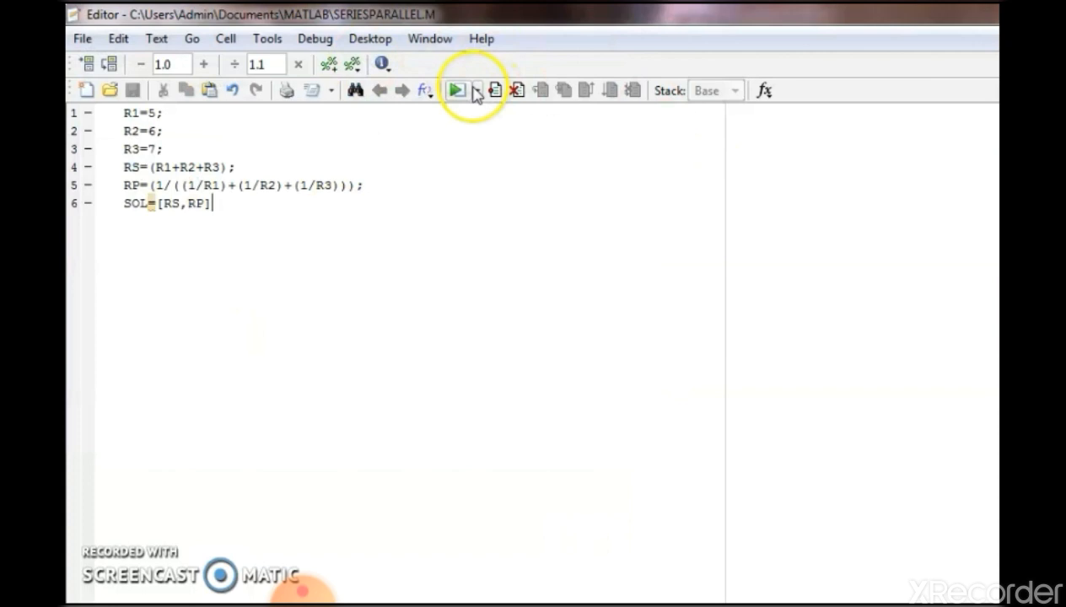
Run SERIESPARALLEL.M to compute RS and RP, then list the open windows.
left_click(456, 90)
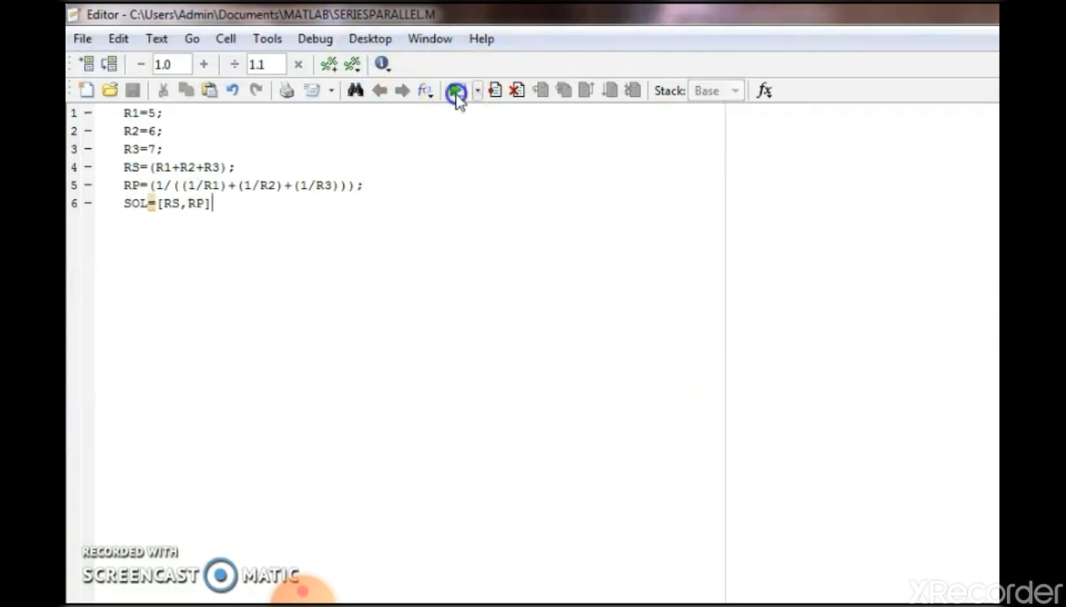
left_click(457, 90)
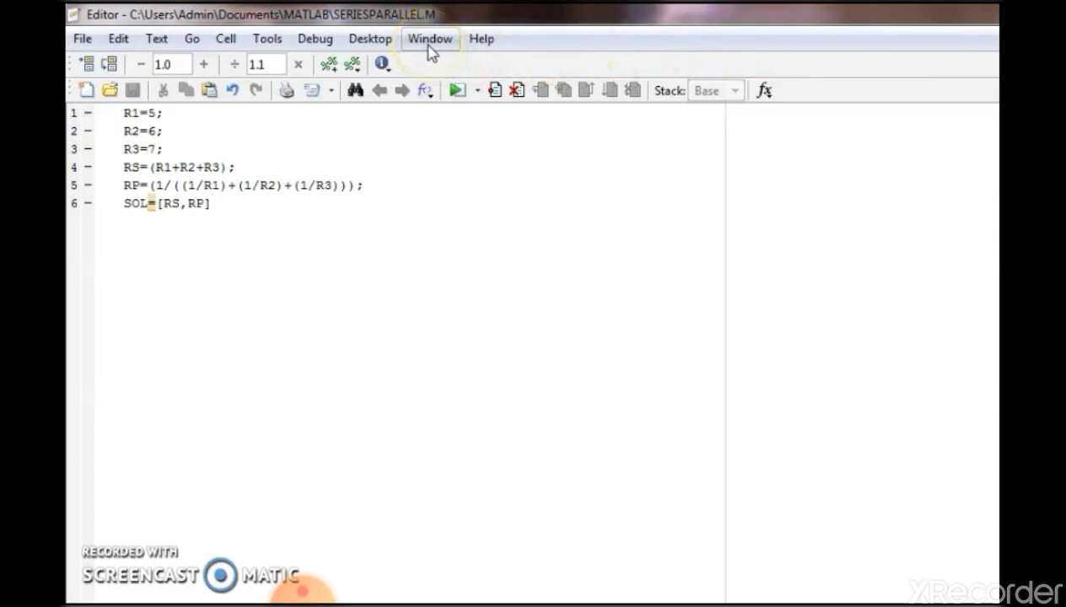
left_click(429, 39)
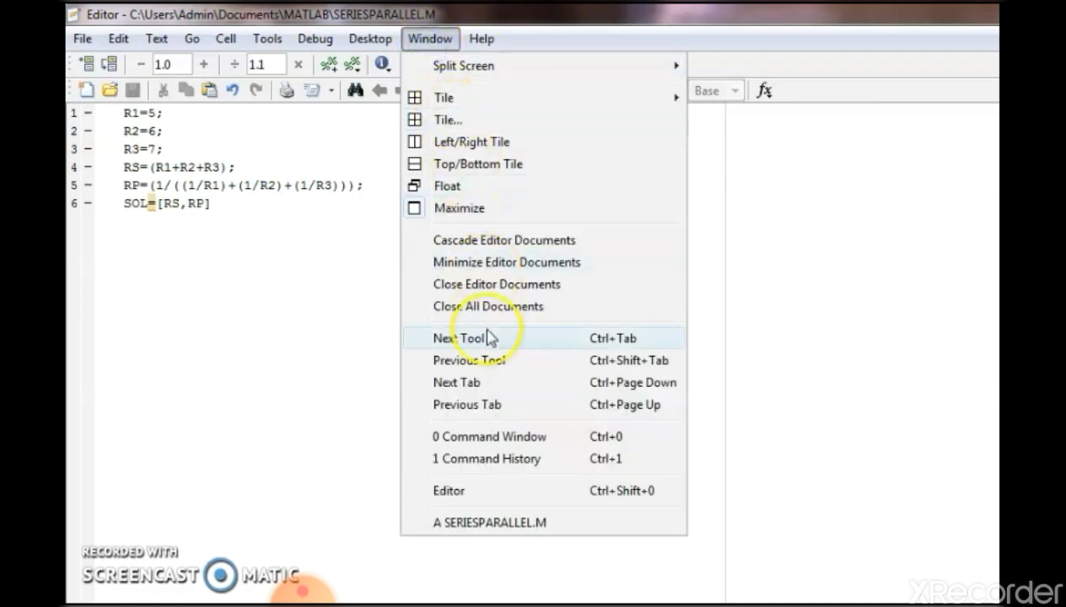